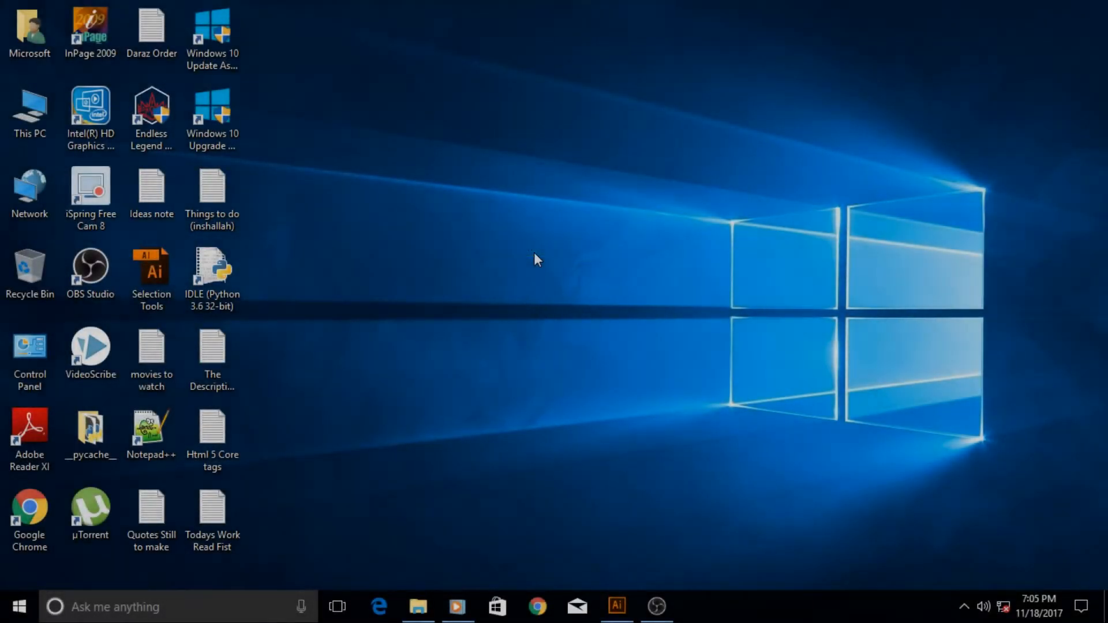
# Bring the open 'Charity Starts At Home.' Illustrator document to the front from the taskbar
pyautogui.click(616, 607)
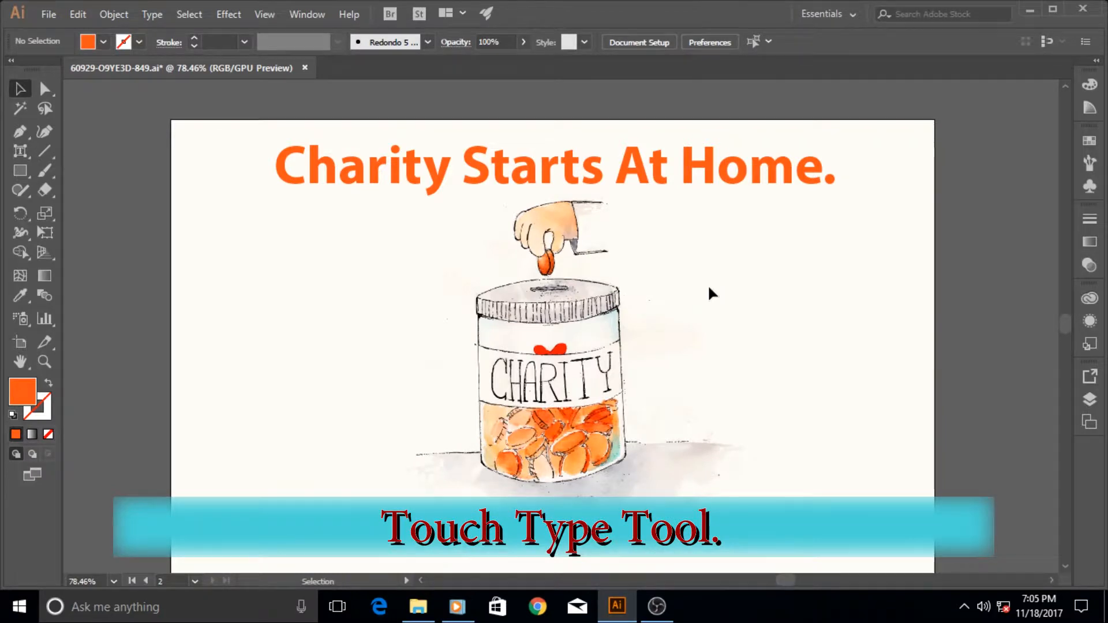
pyautogui.click(307, 13)
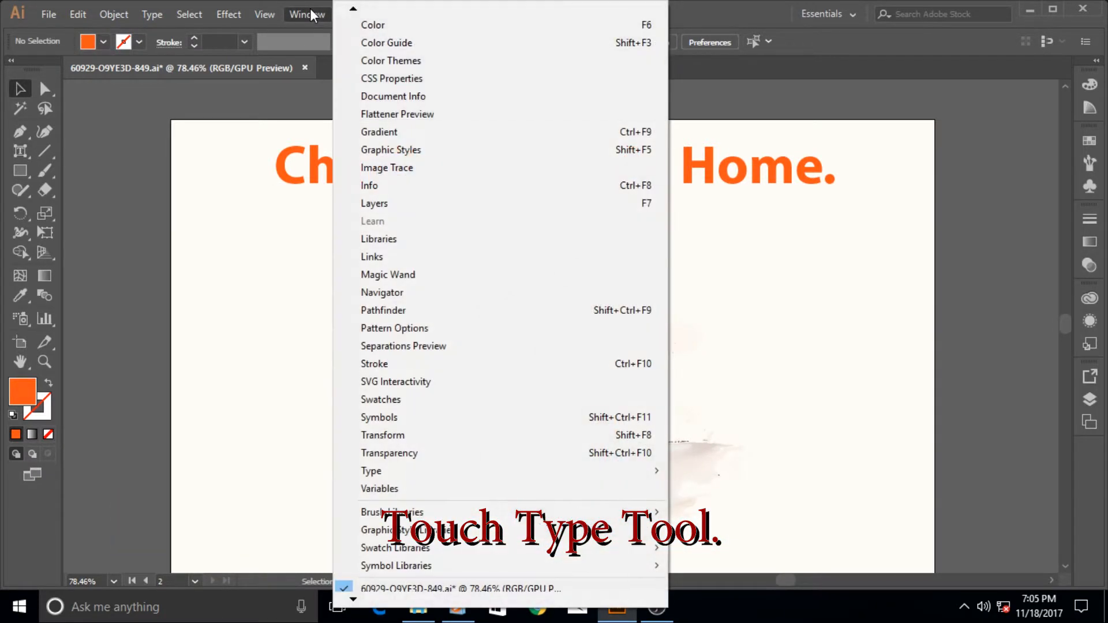
pyautogui.moveTo(371, 471)
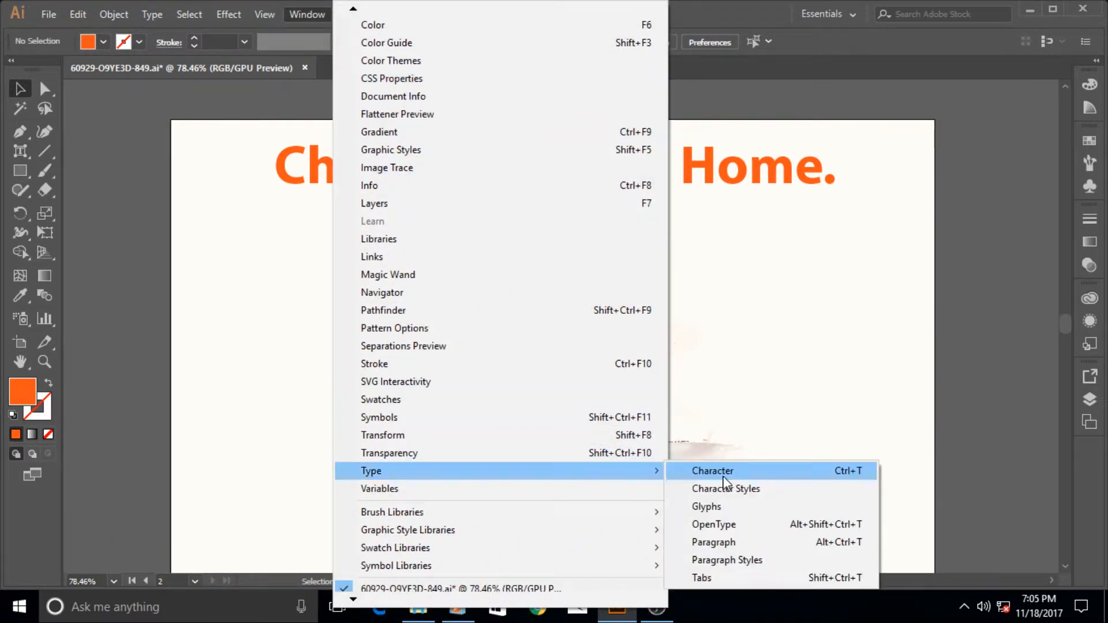
pyautogui.click(712, 471)
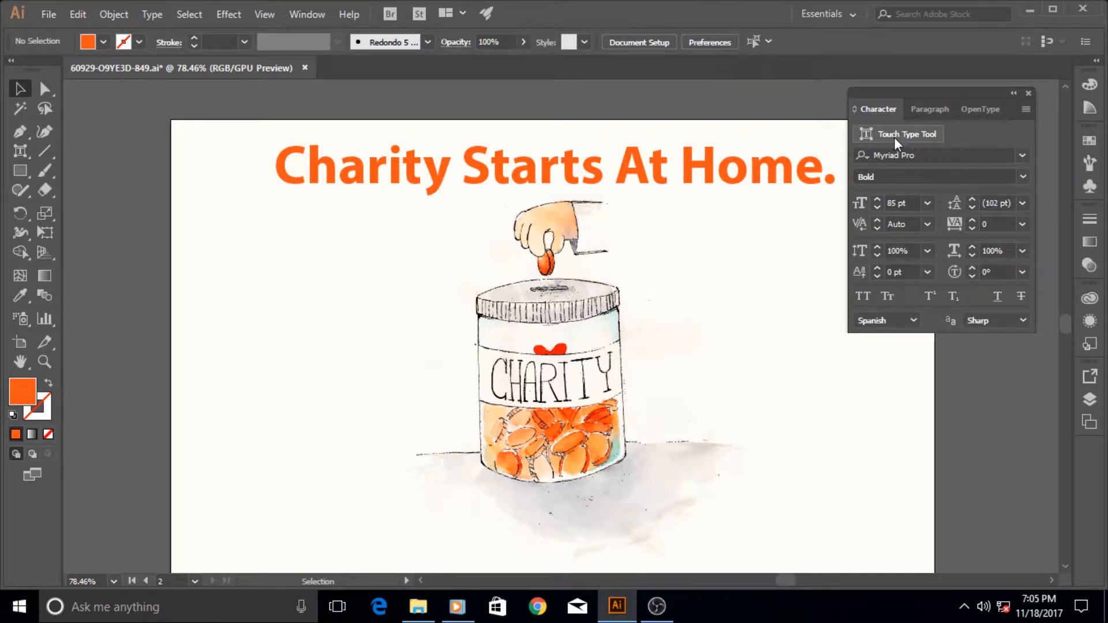
pyautogui.moveTo(929, 143)
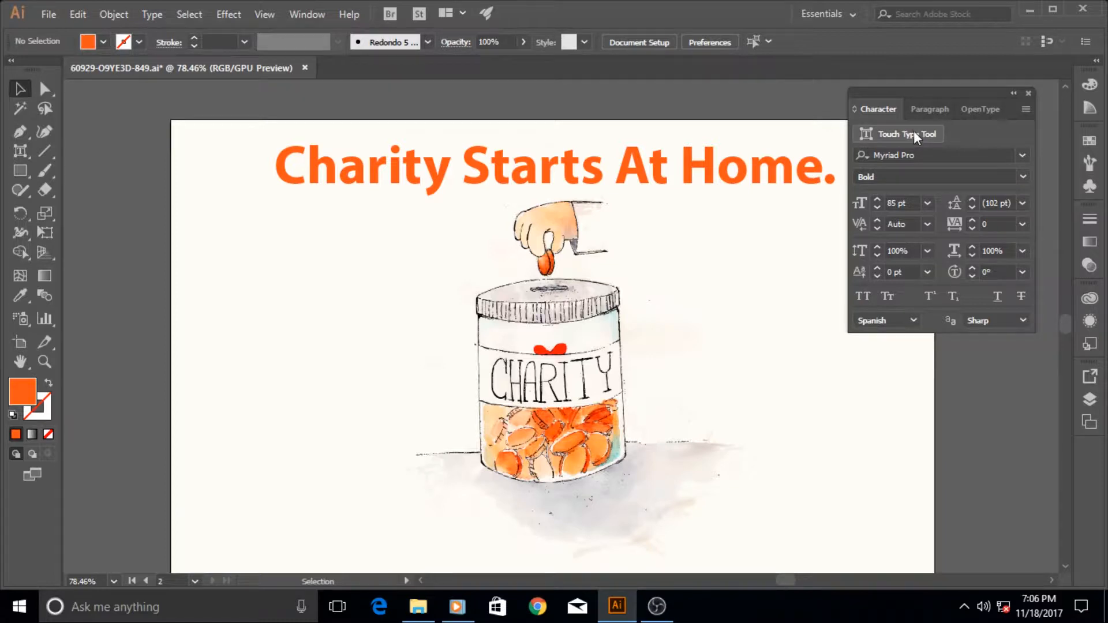
pyautogui.moveTo(939, 155)
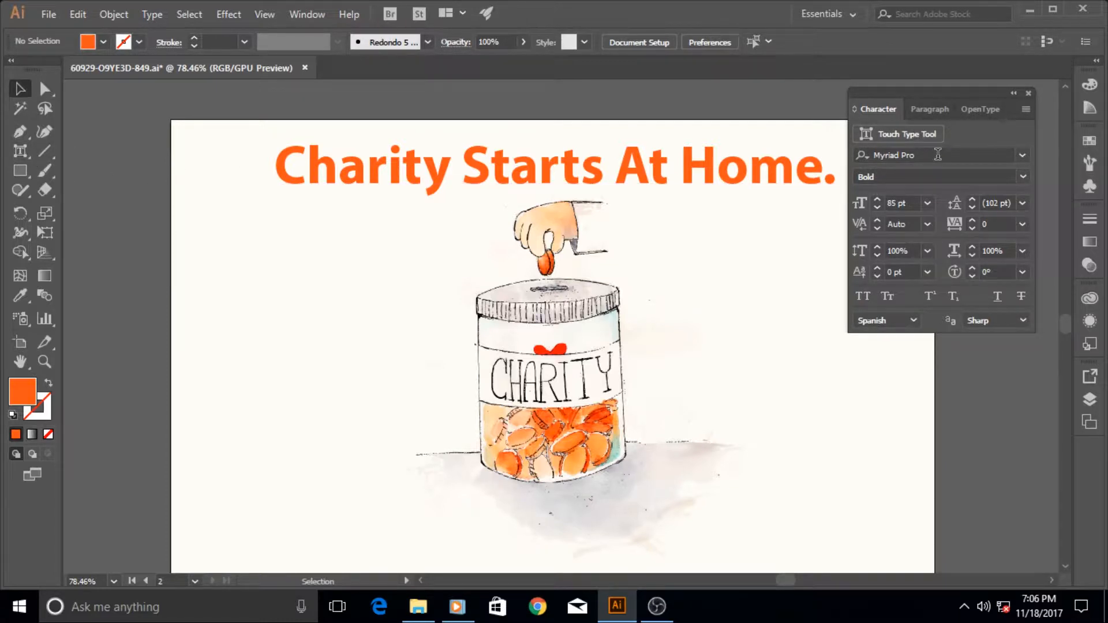
pyautogui.moveTo(972, 203)
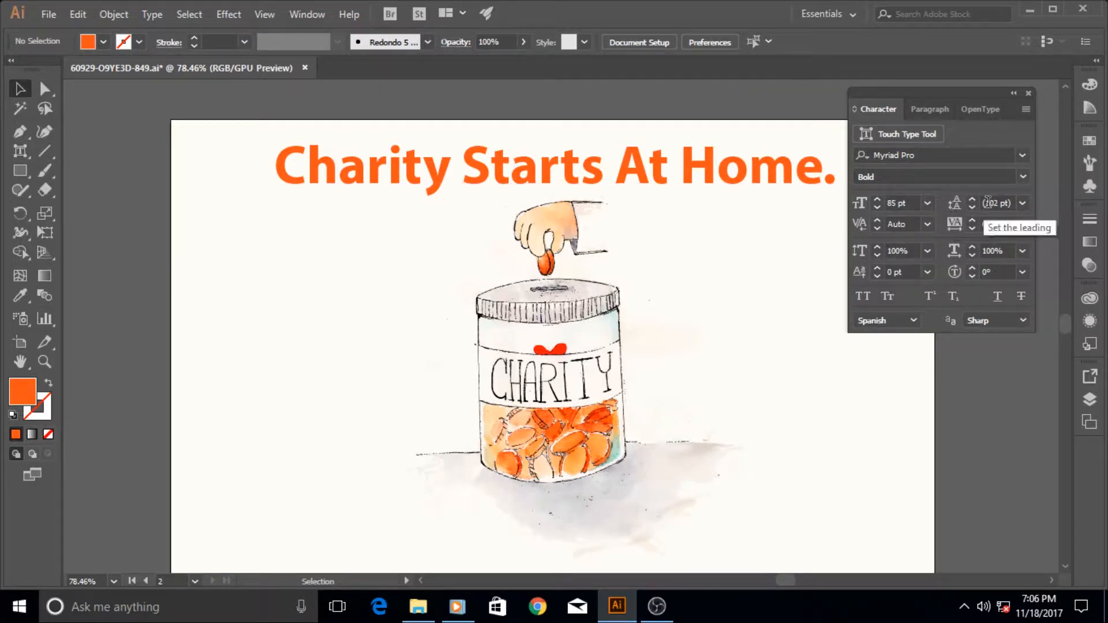
pyautogui.moveTo(926, 205)
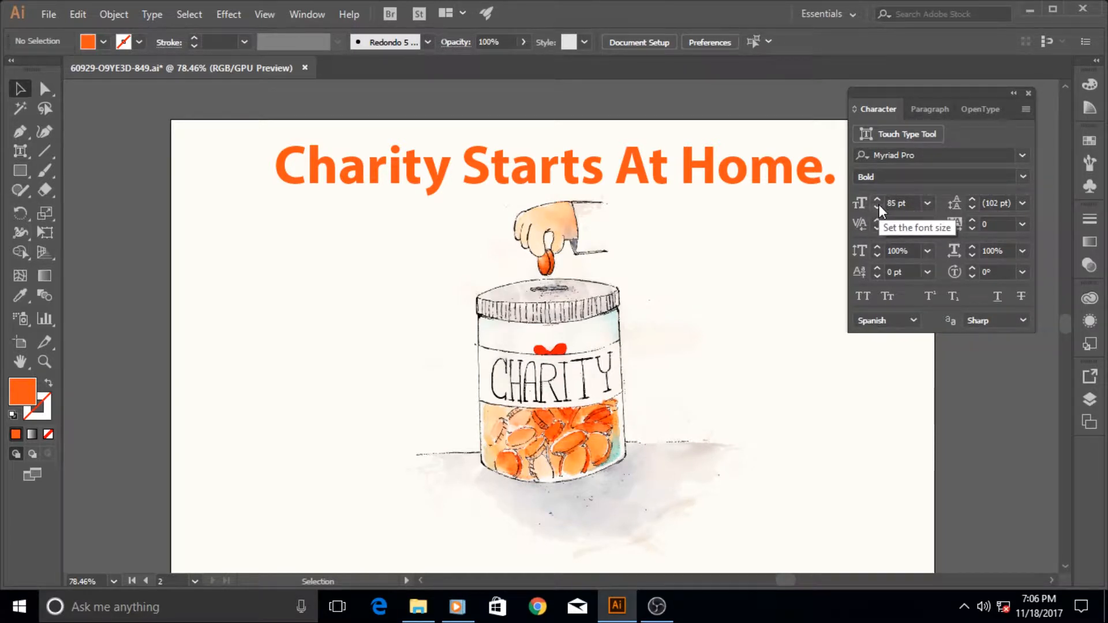
pyautogui.moveTo(997, 202)
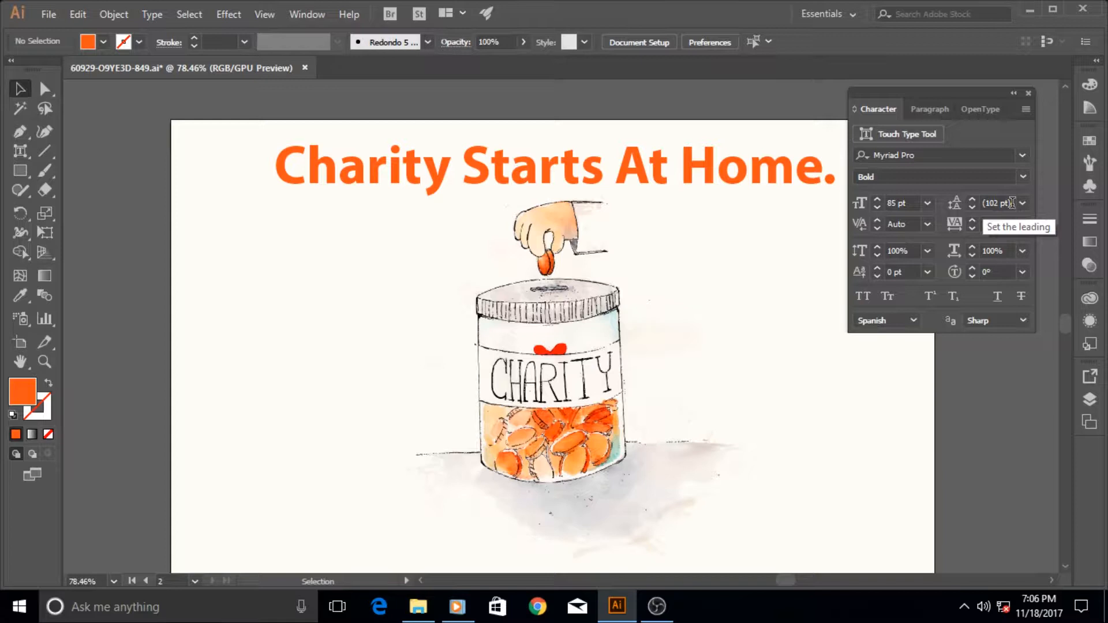
pyautogui.moveTo(987, 272)
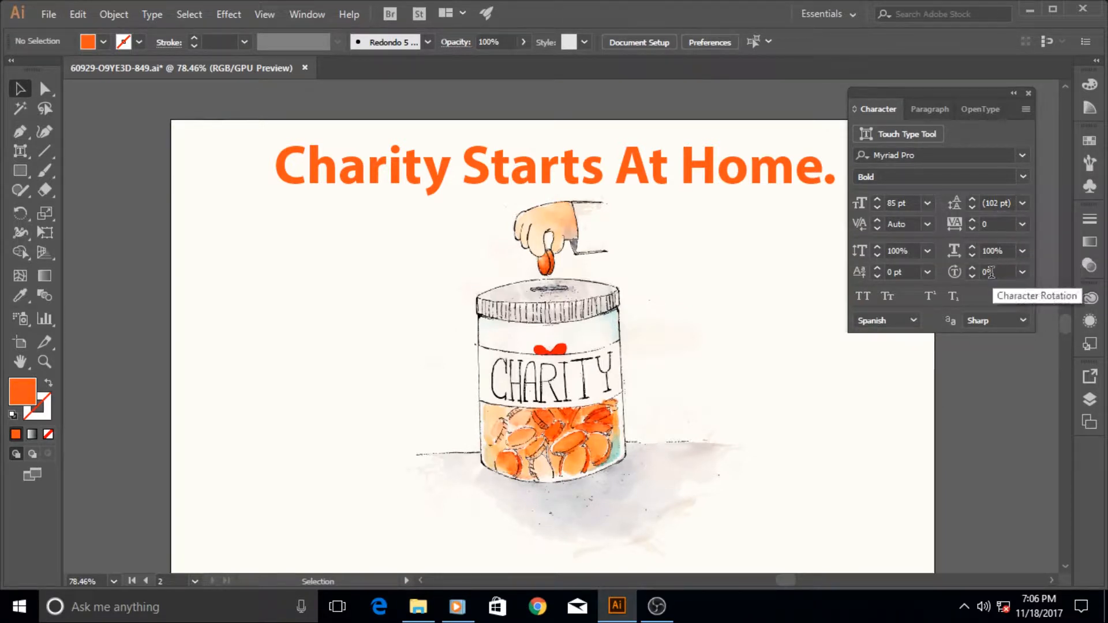
pyautogui.moveTo(1032, 120)
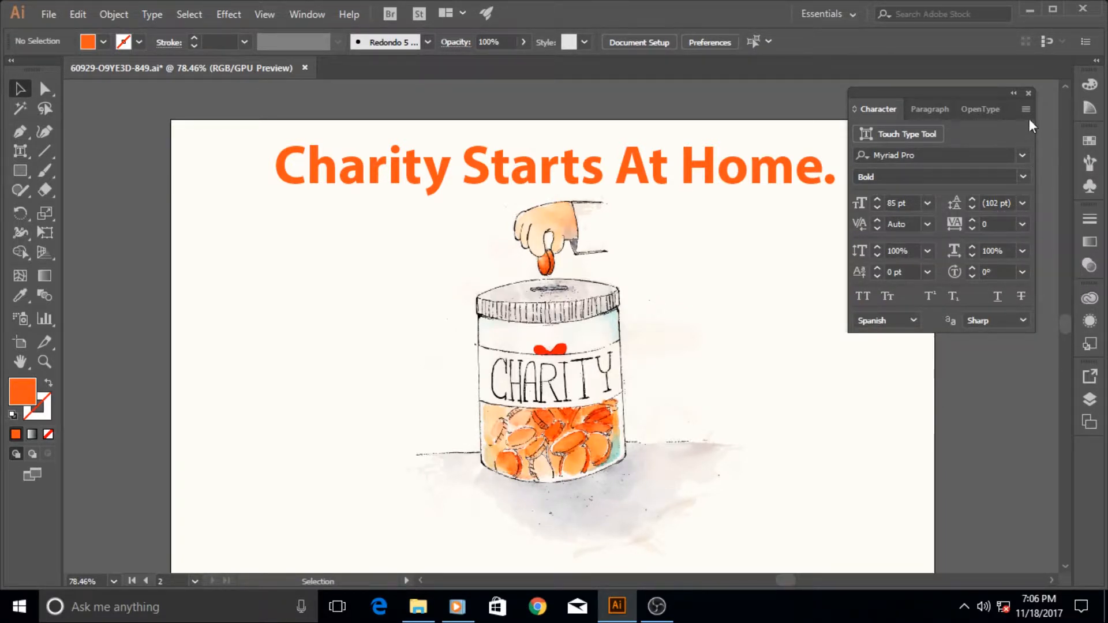
pyautogui.click(1029, 92)
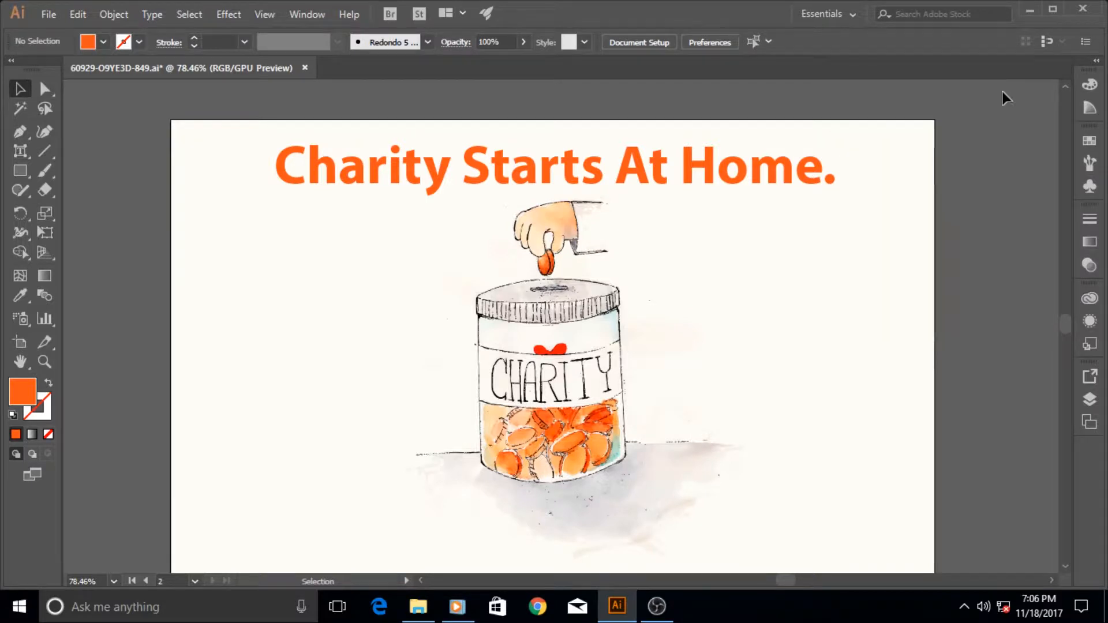
# Choose the Touch Type Tool from the Type tool flyout
pyautogui.click(20, 152)
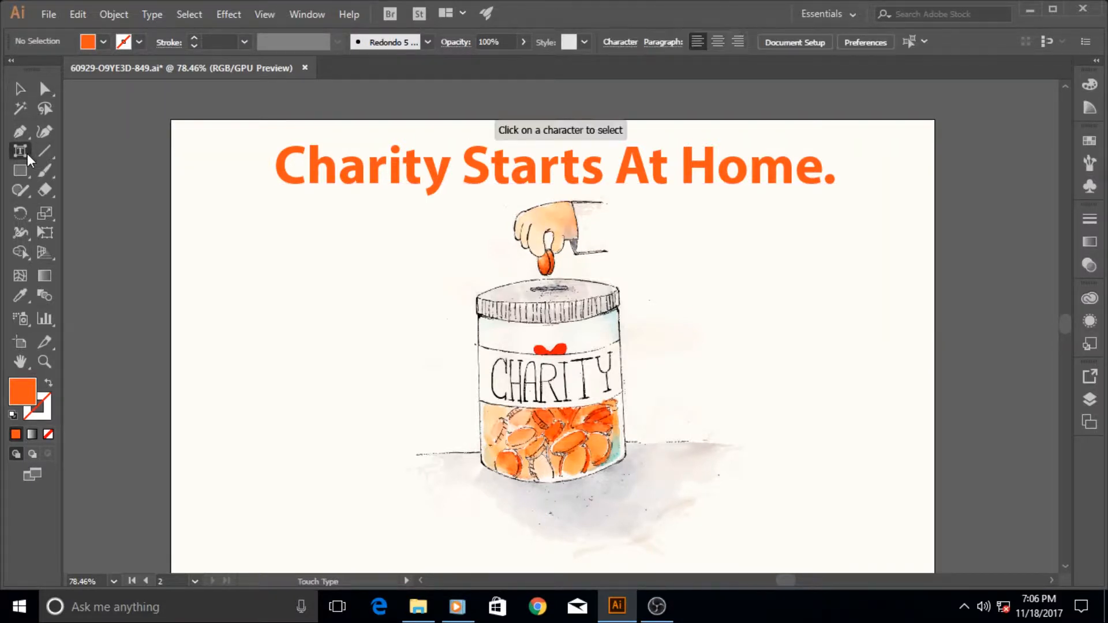
pyautogui.click(20, 150)
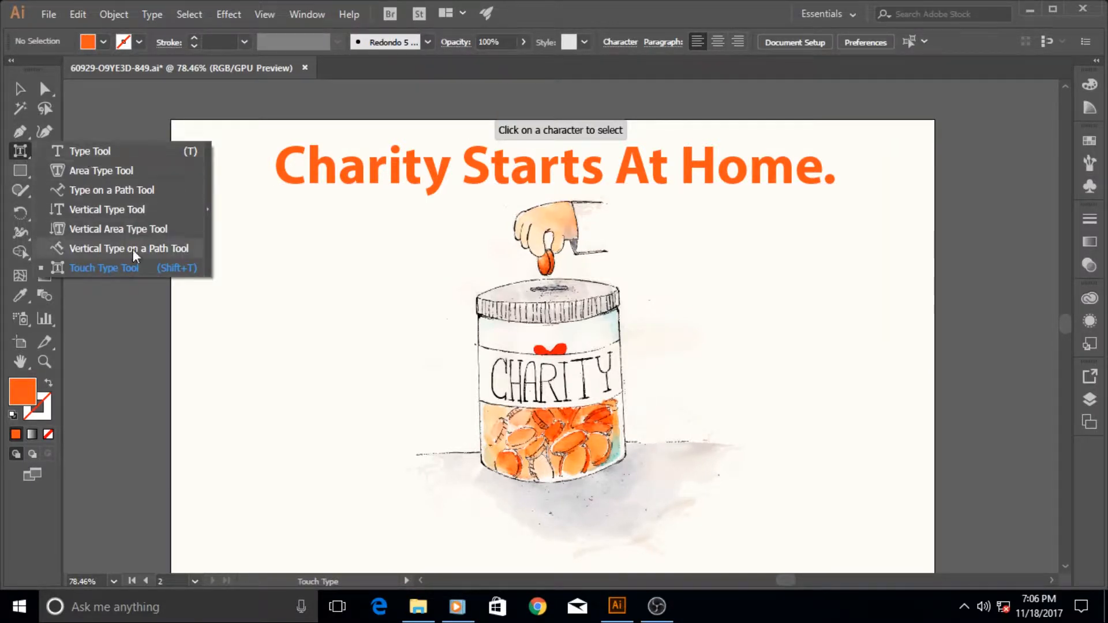
pyautogui.moveTo(115, 276)
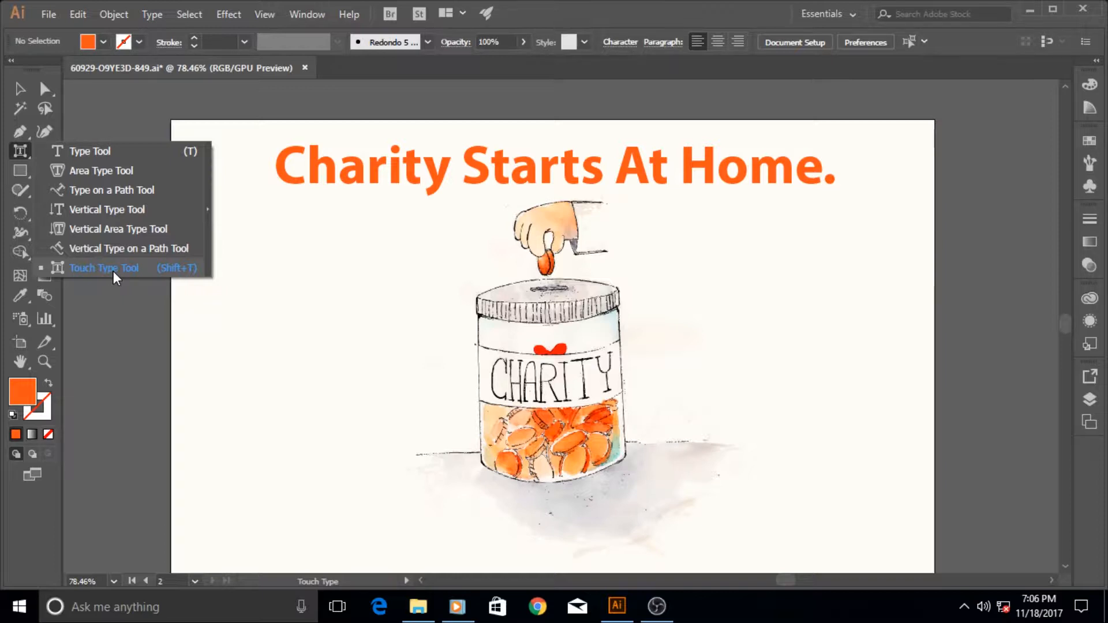
pyautogui.click(104, 267)
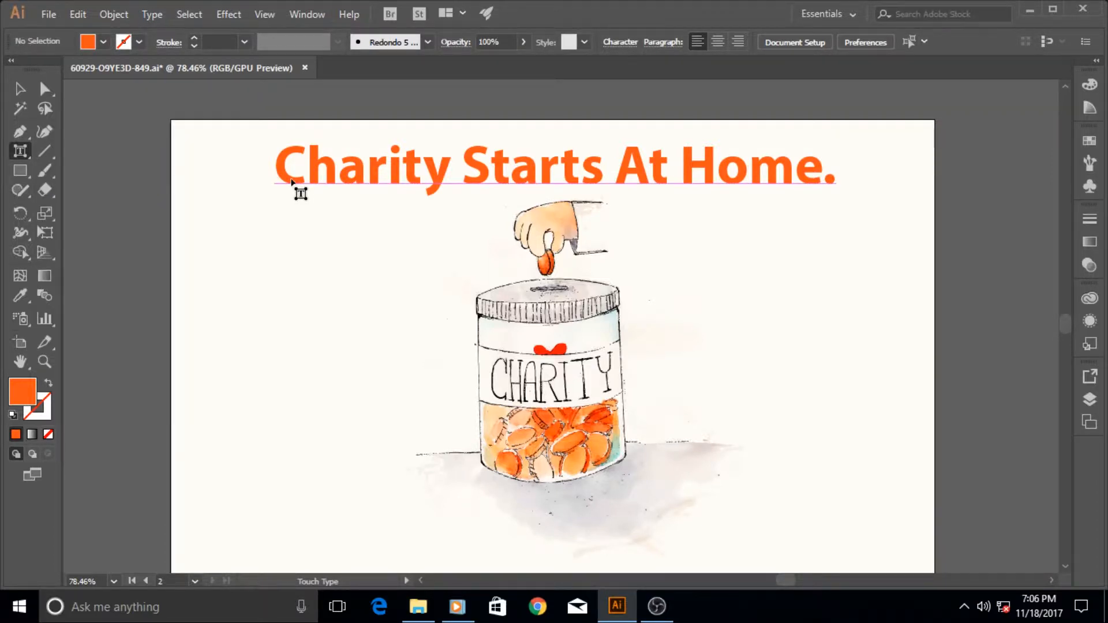
# Select only the letter C of 'Charity' with the Touch Type Tool
pyautogui.click(289, 166)
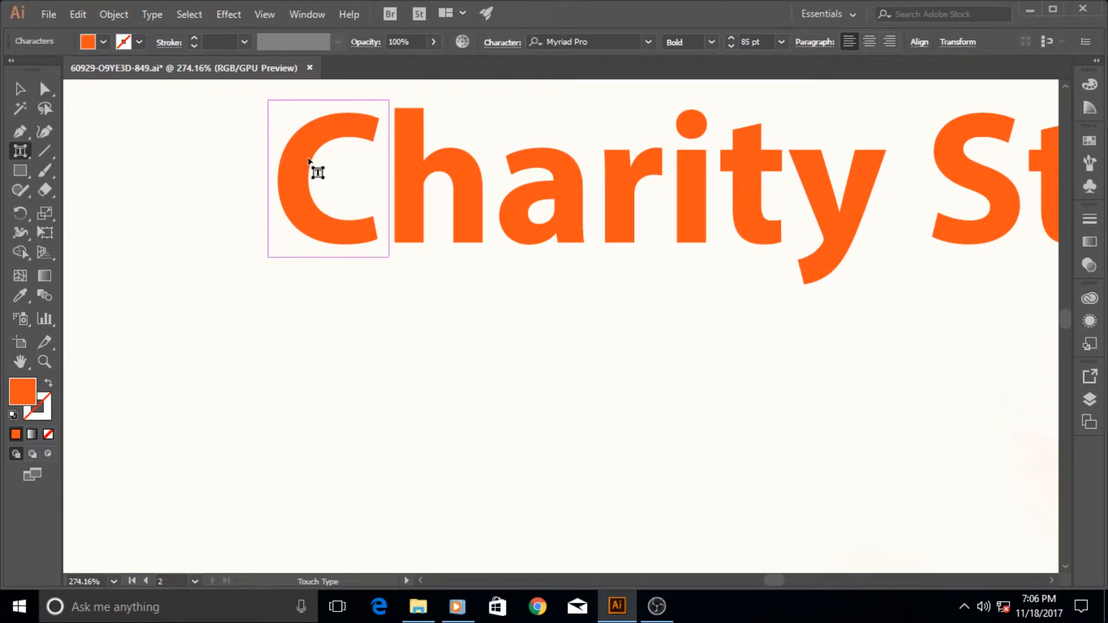
pyautogui.click(19, 88)
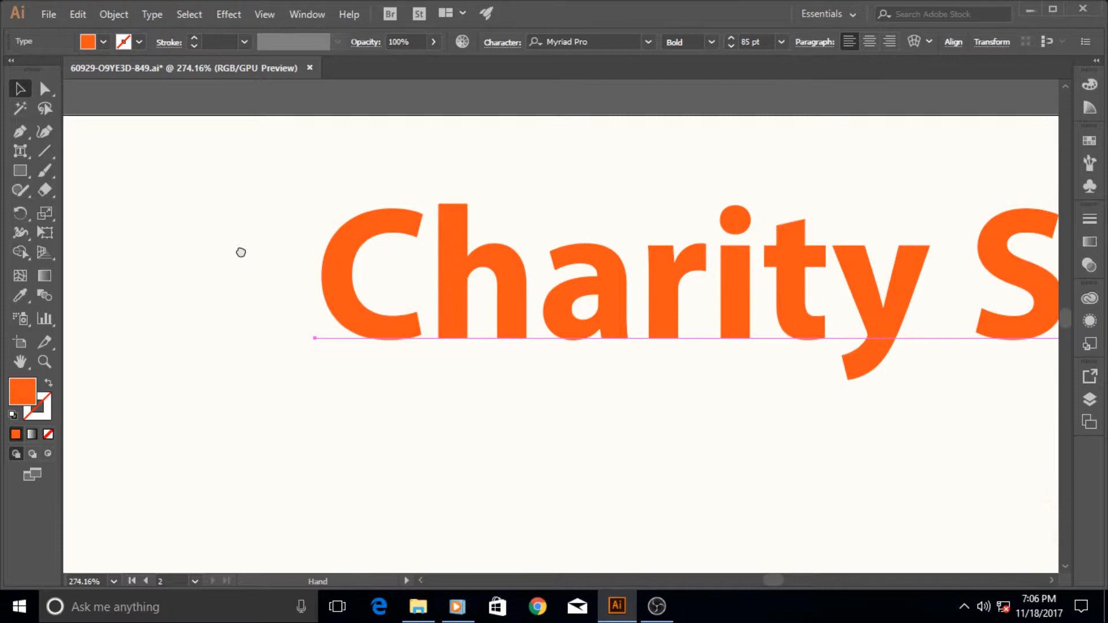
pyautogui.click(19, 151)
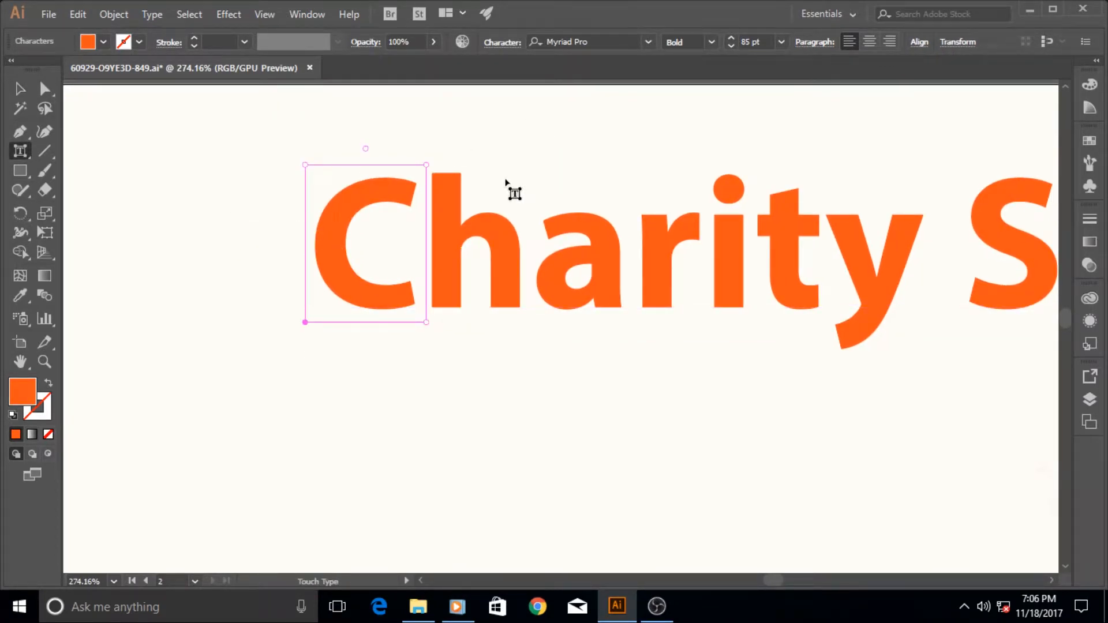
pyautogui.moveTo(506, 223)
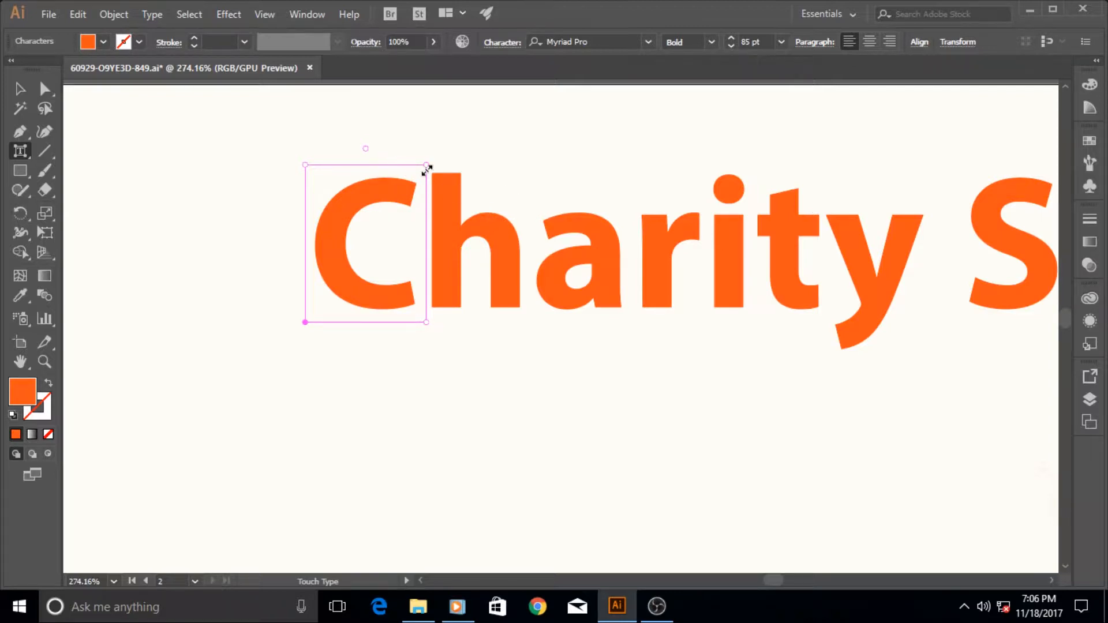
pyautogui.moveTo(406, 175)
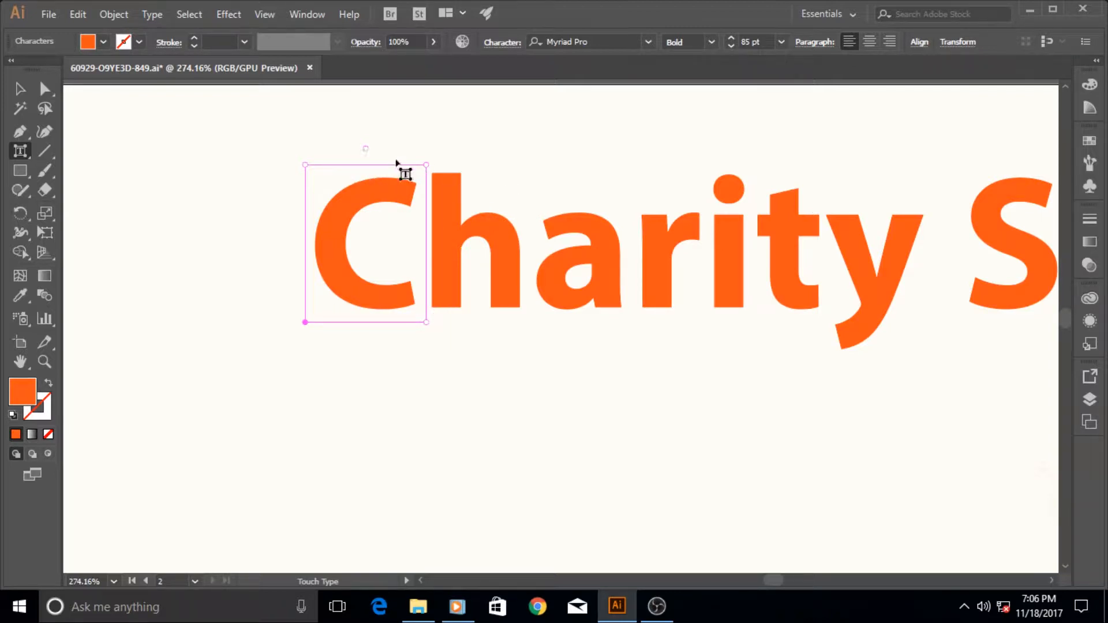
pyautogui.moveTo(428, 166)
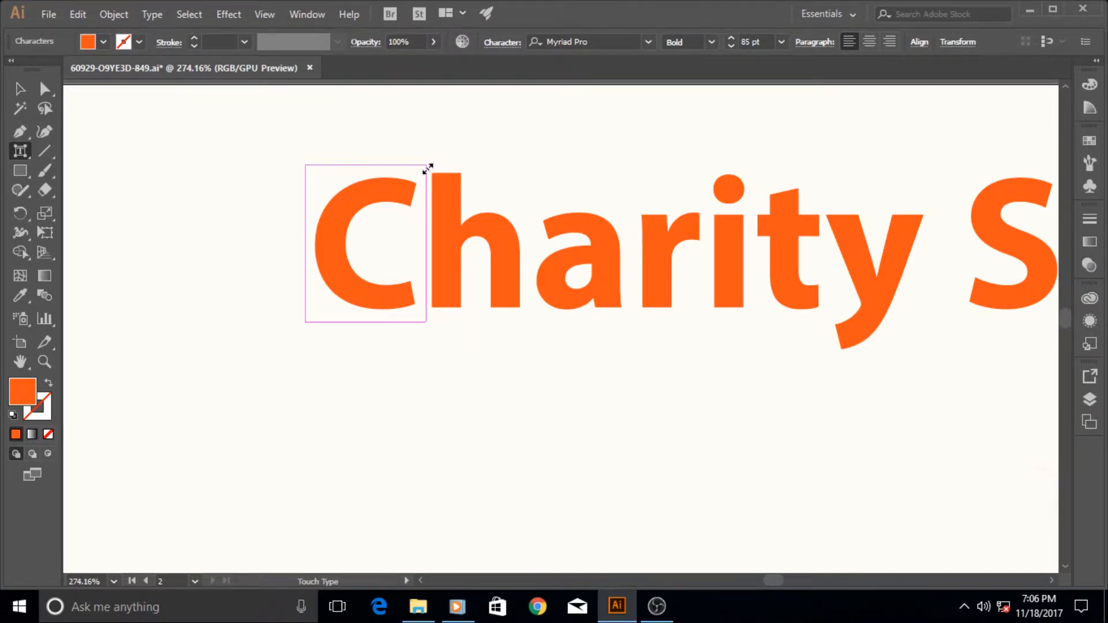
# Reshape the C by shrinking, enlarging, then stretching it wider and taller
pyautogui.moveTo(427, 168); pyautogui.dragTo(403, 187)
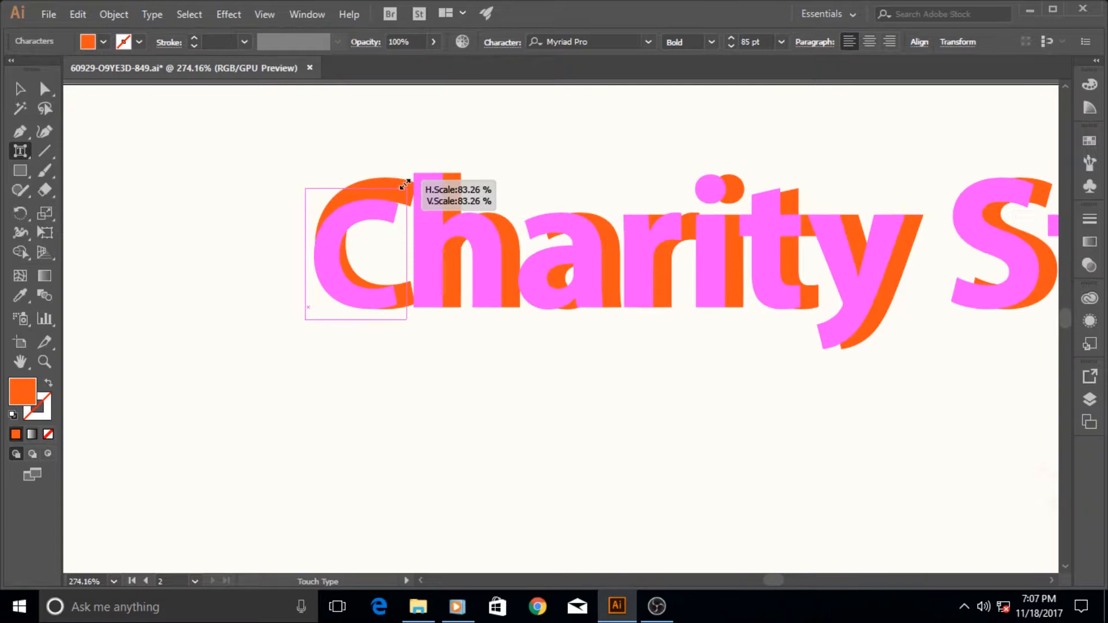
pyautogui.moveTo(406, 185); pyautogui.dragTo(502, 107)
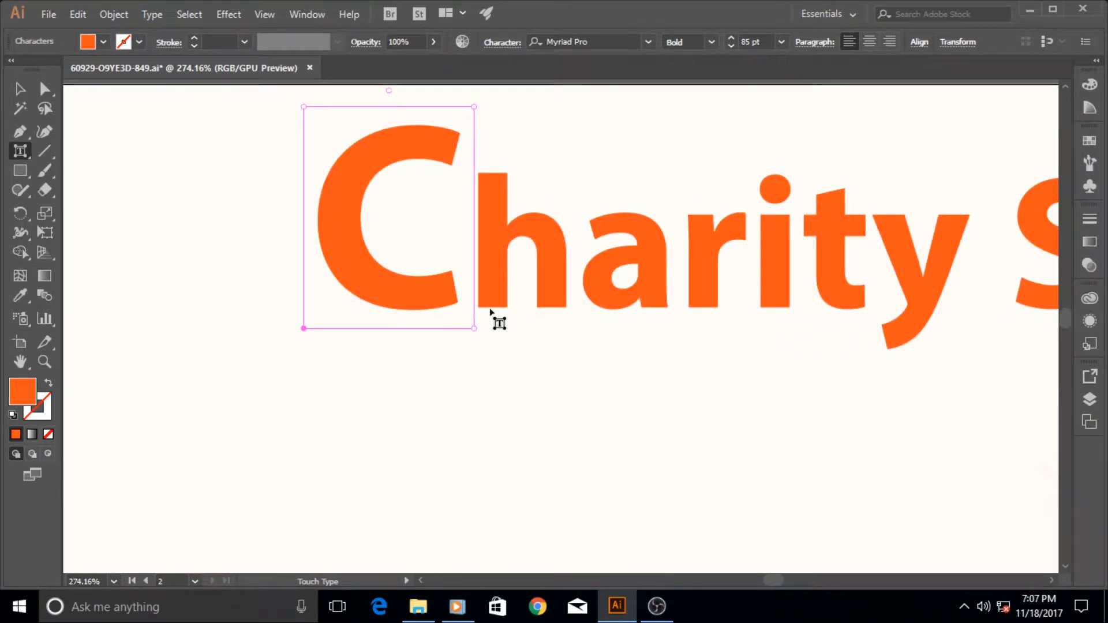
pyautogui.moveTo(460, 175)
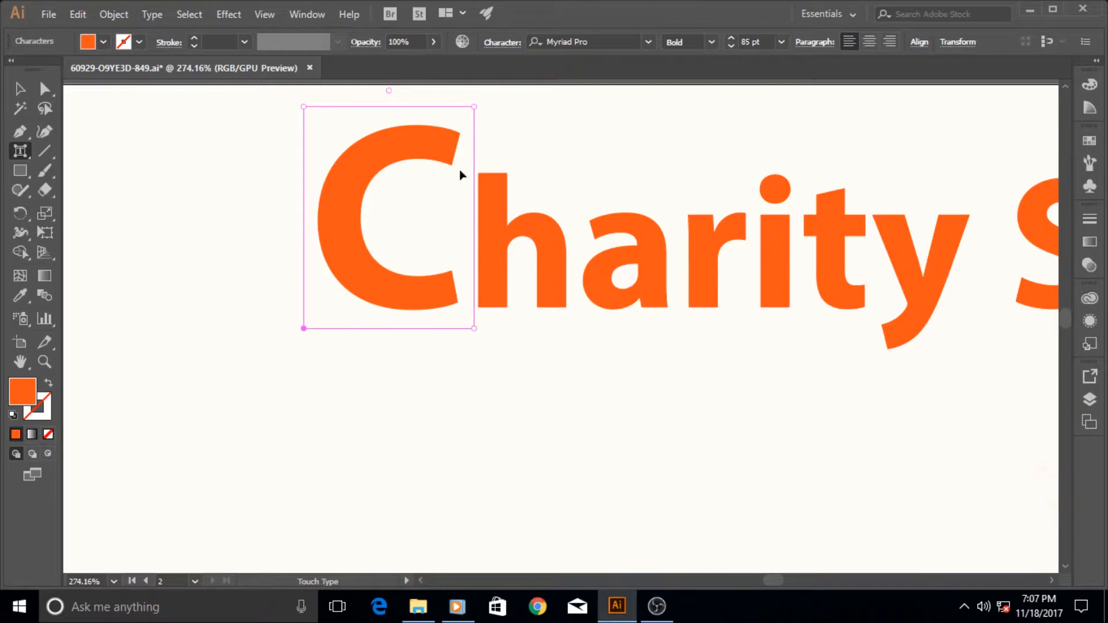
pyautogui.moveTo(475, 108)
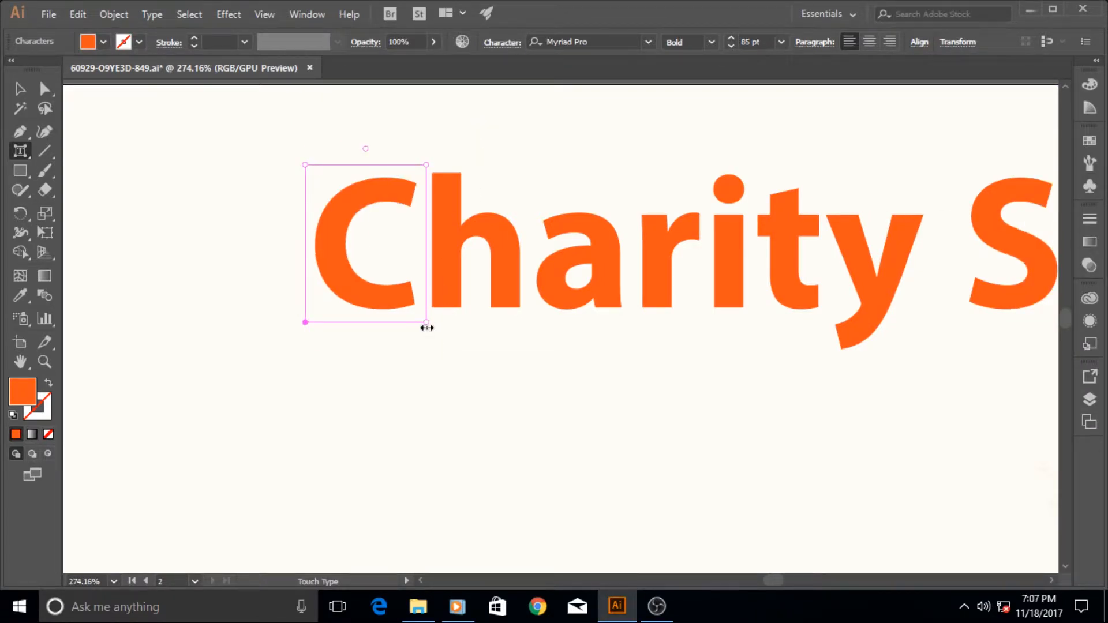
pyautogui.moveTo(427, 321); pyautogui.dragTo(643, 317)
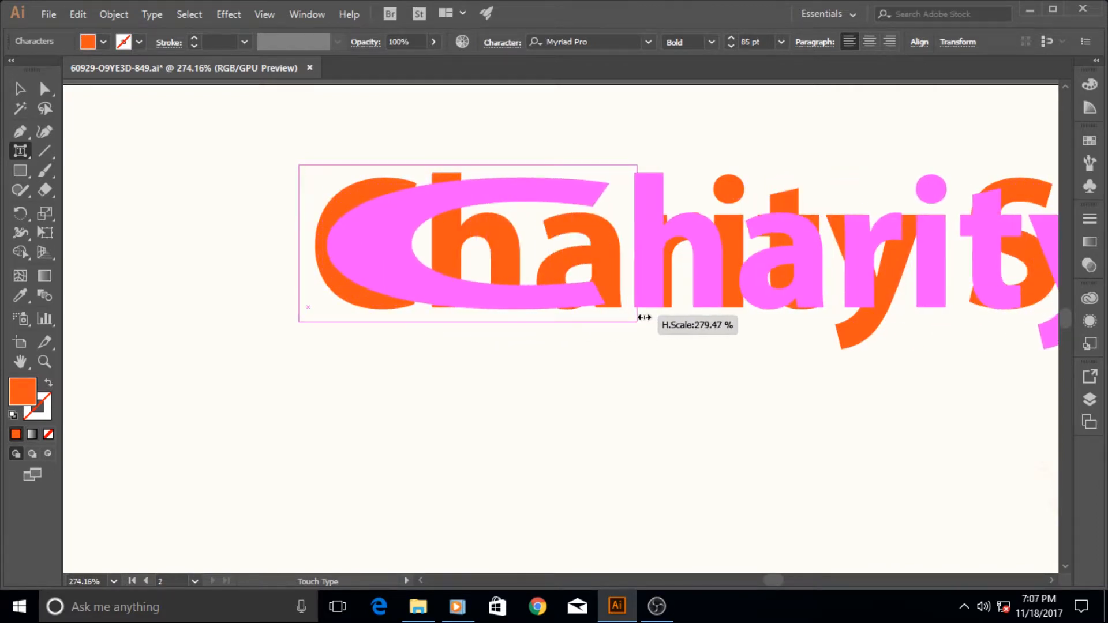
pyautogui.moveTo(636, 316); pyautogui.dragTo(636, 316)
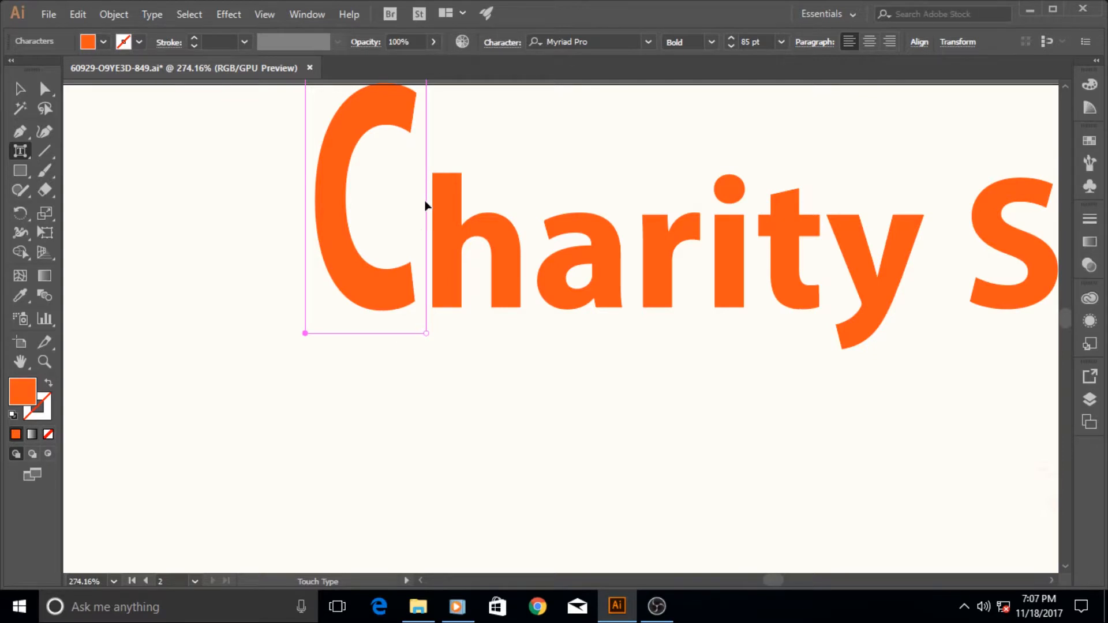
pyautogui.moveTo(363, 214)
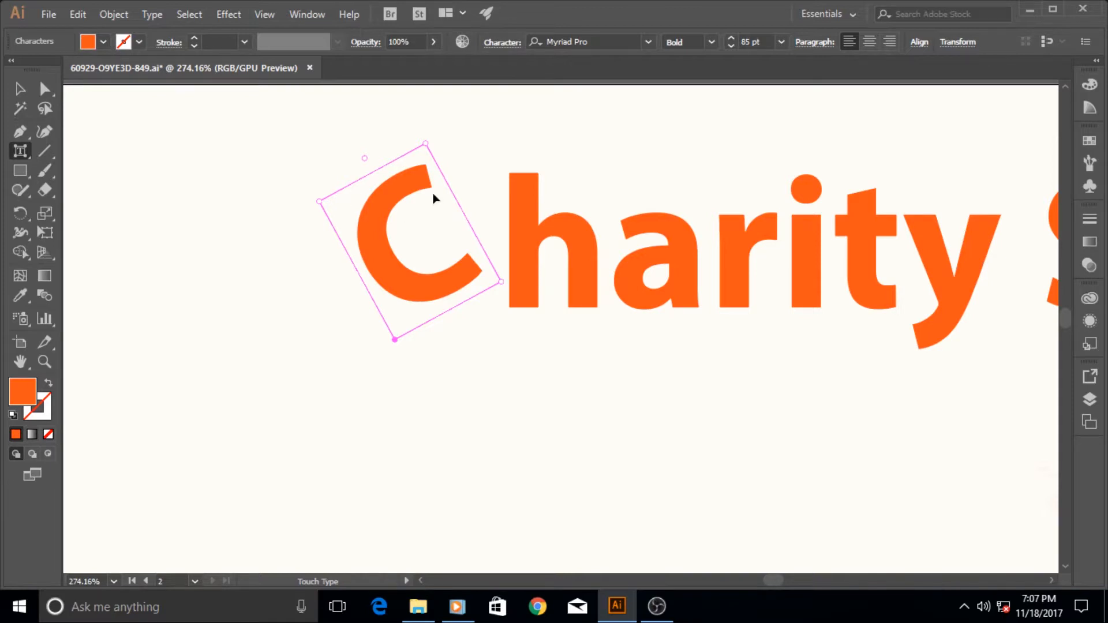
pyautogui.moveTo(394, 340)
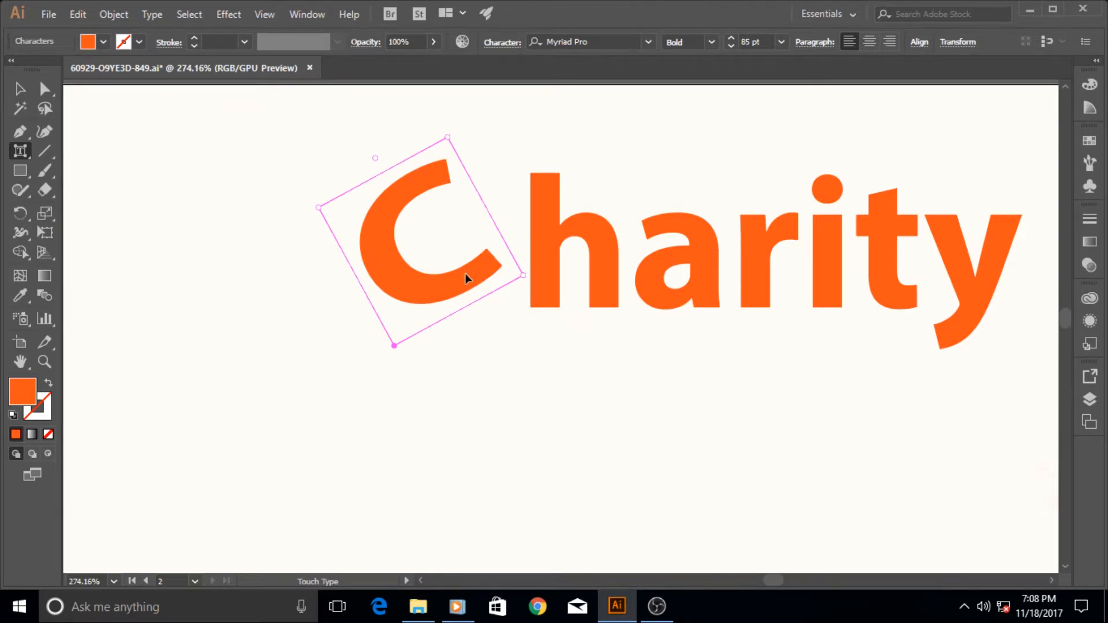
pyautogui.moveTo(452, 306)
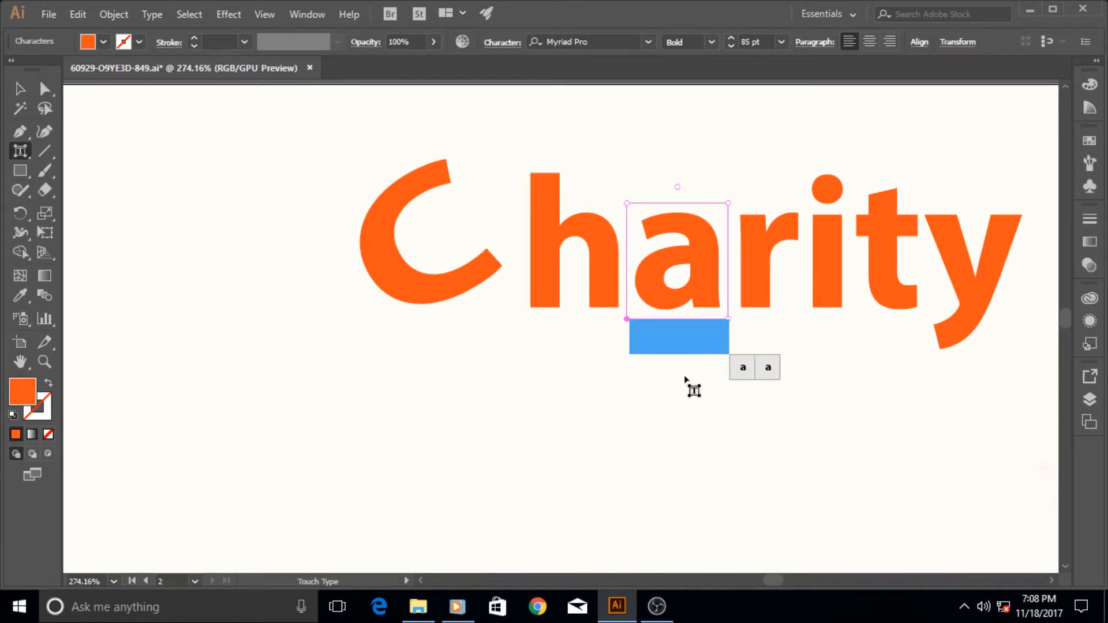
pyautogui.moveTo(690, 298)
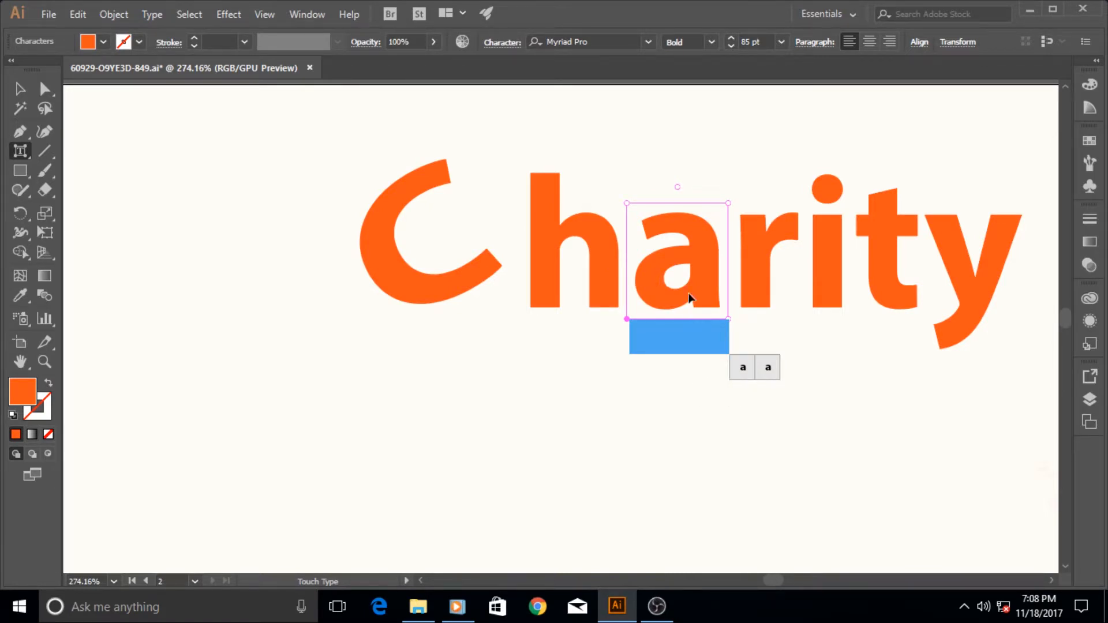
pyautogui.moveTo(633, 325)
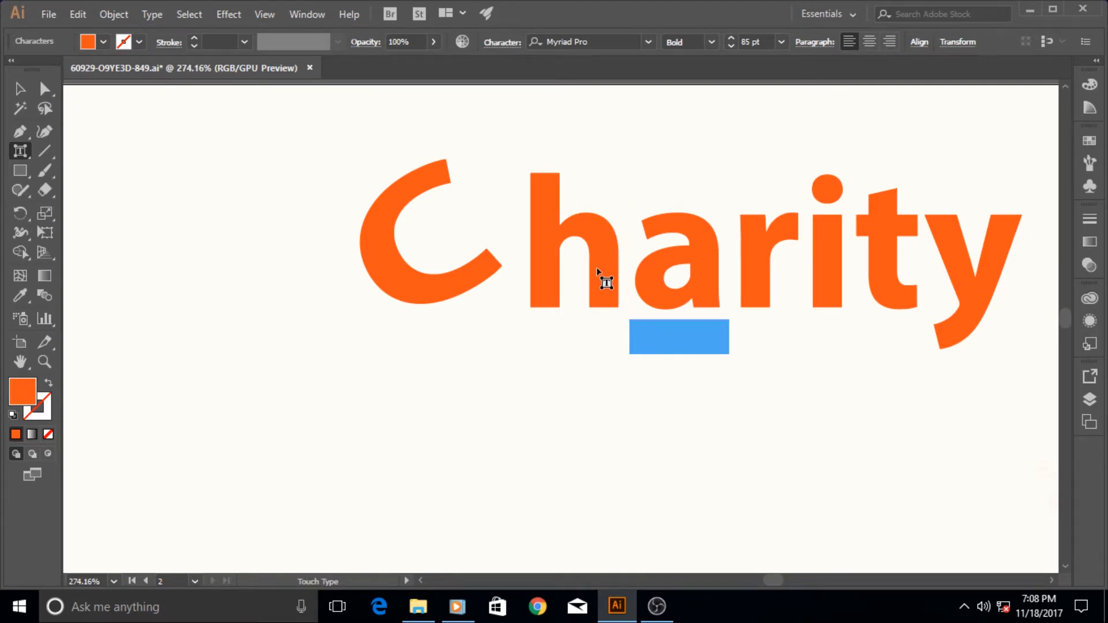
pyautogui.click(573, 240)
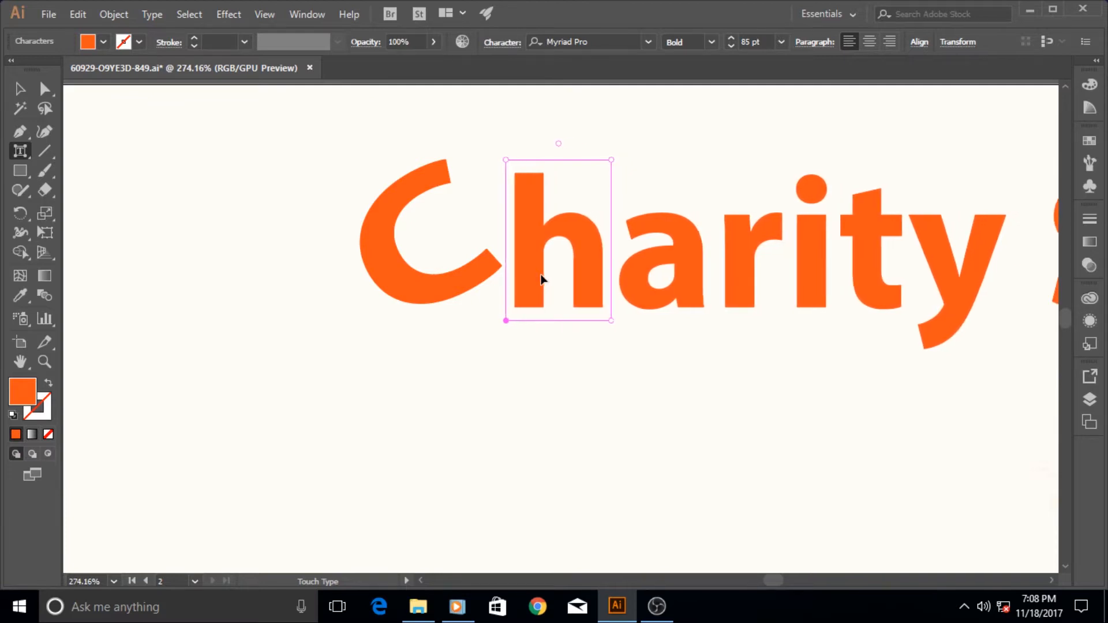
pyautogui.moveTo(564, 148)
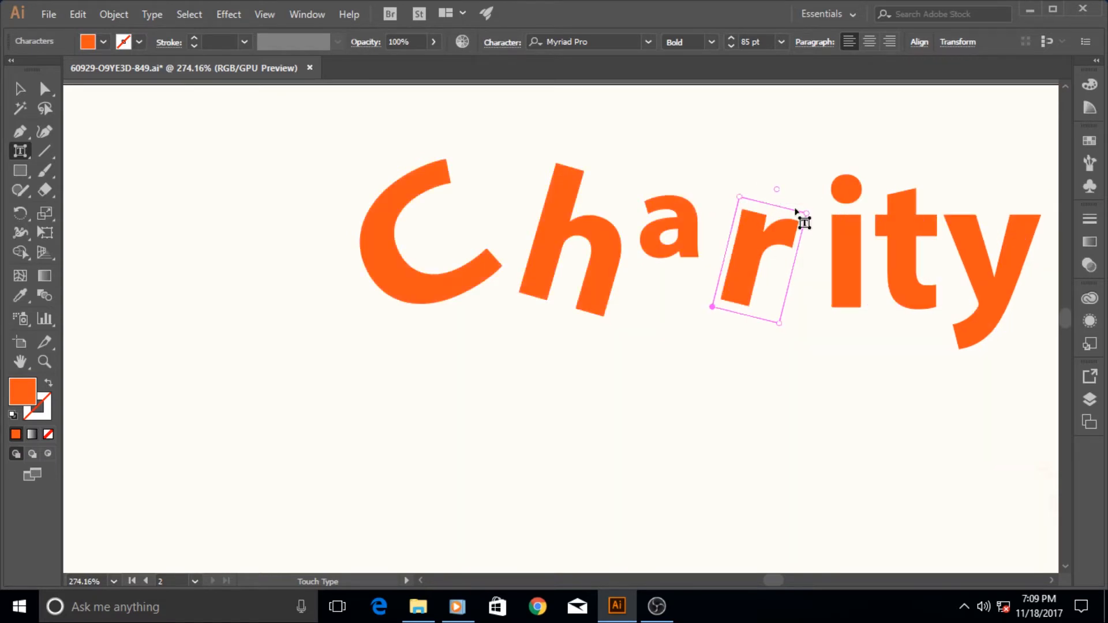
pyautogui.moveTo(714, 309)
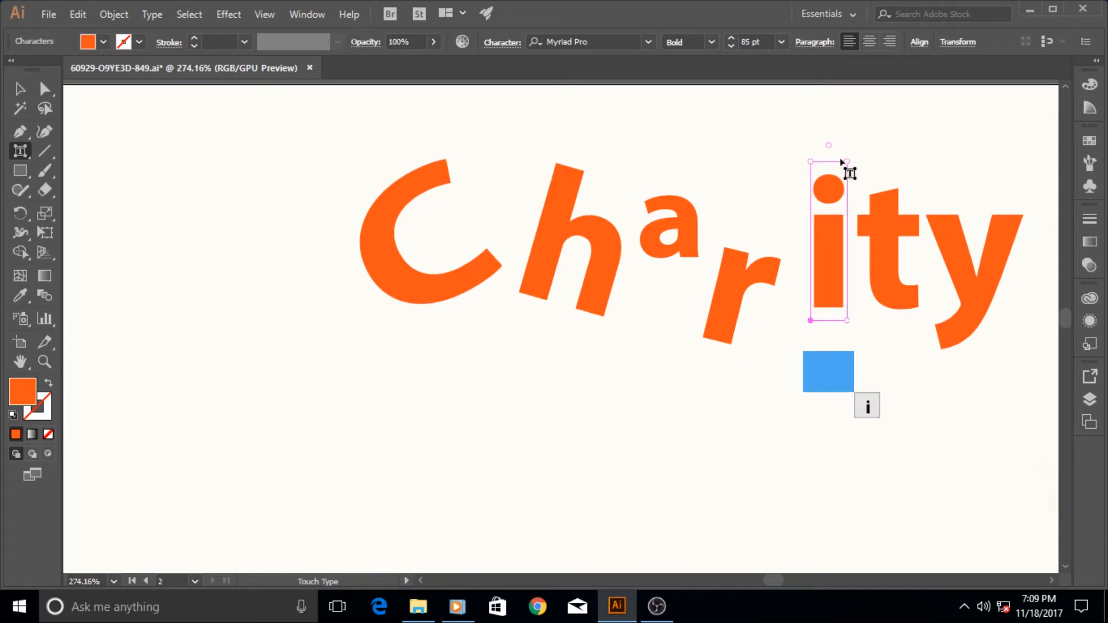
# Drag the letter i of 'Charity' upward so it sits above the other letters
pyautogui.moveTo(828, 162); pyautogui.dragTo(813, 130)
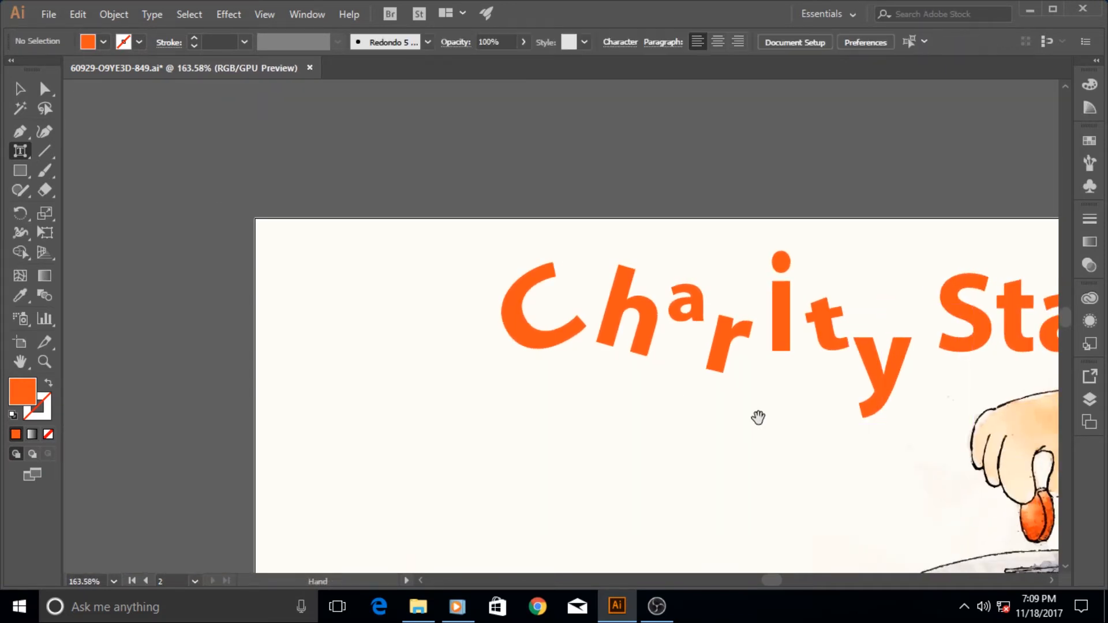
# Pan to show the whole headline and jar, then return to the Selection Tool
pyautogui.moveTo(759, 417); pyautogui.dragTo(448, 278)
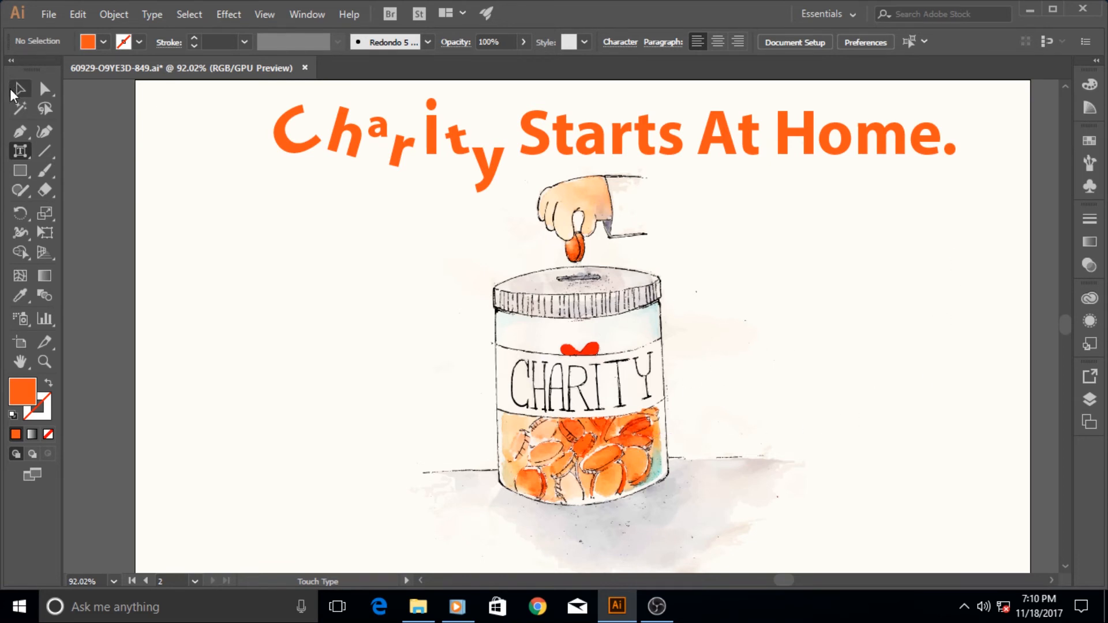
pyautogui.click(20, 89)
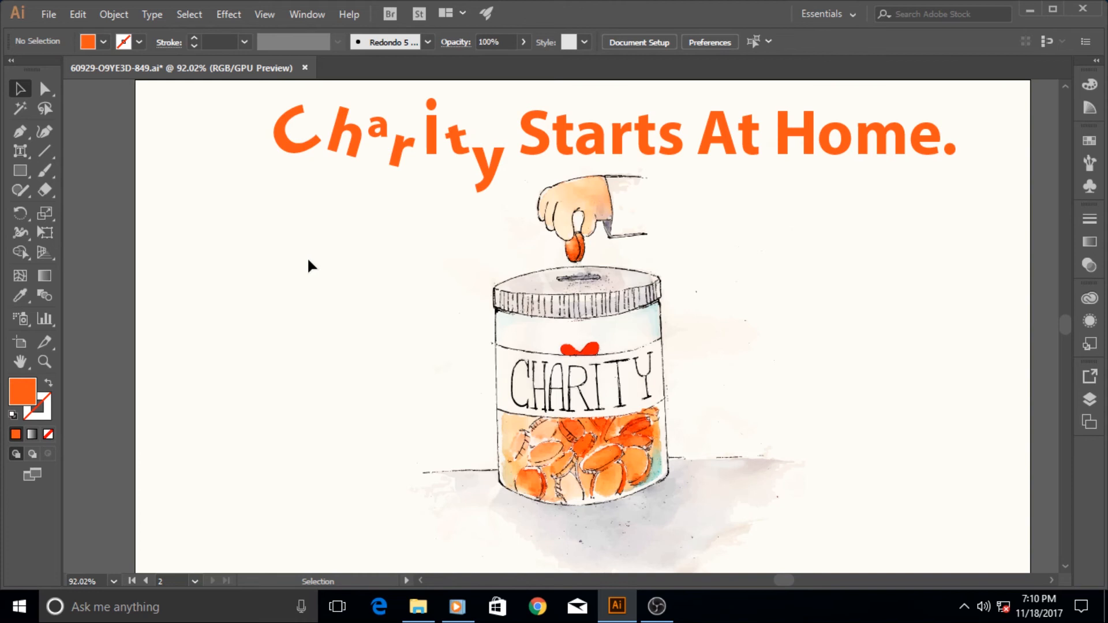
pyautogui.moveTo(812, 246)
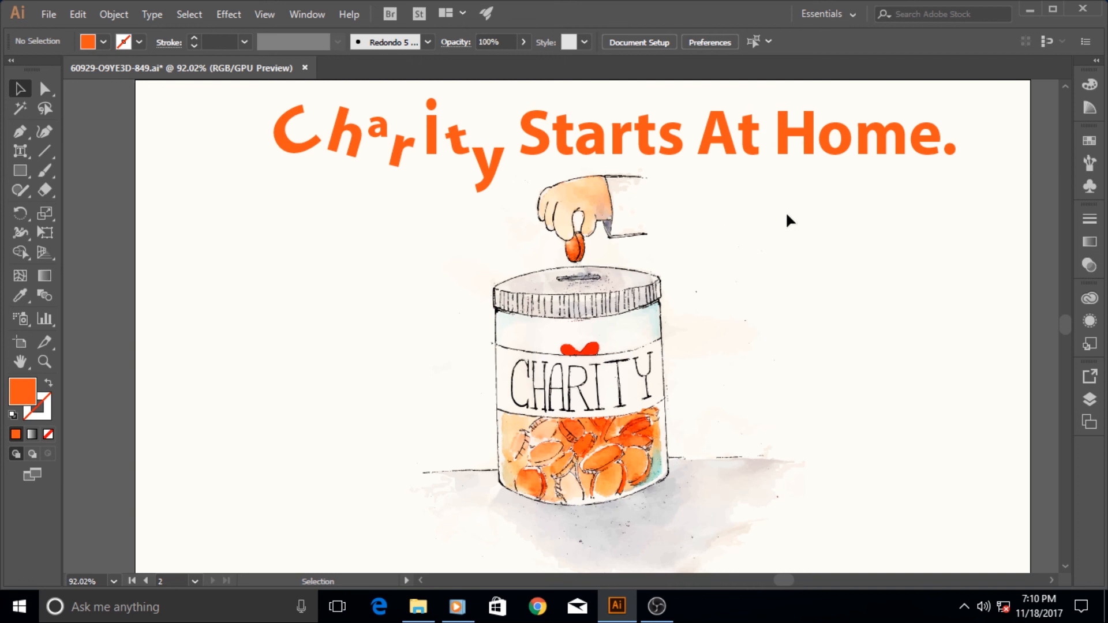
pyautogui.moveTo(691, 454)
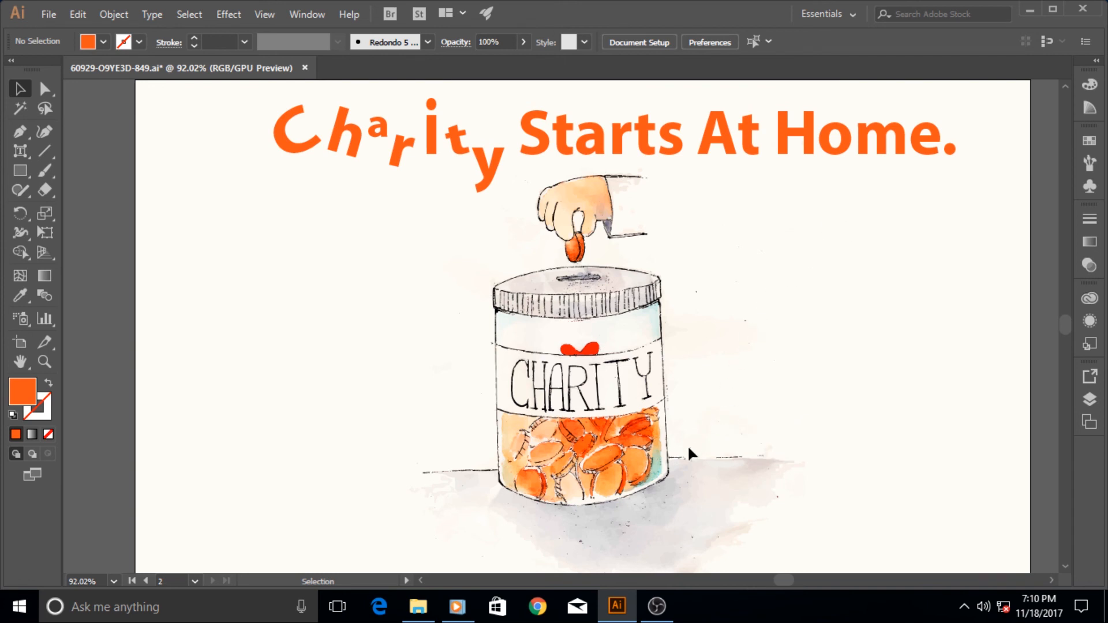